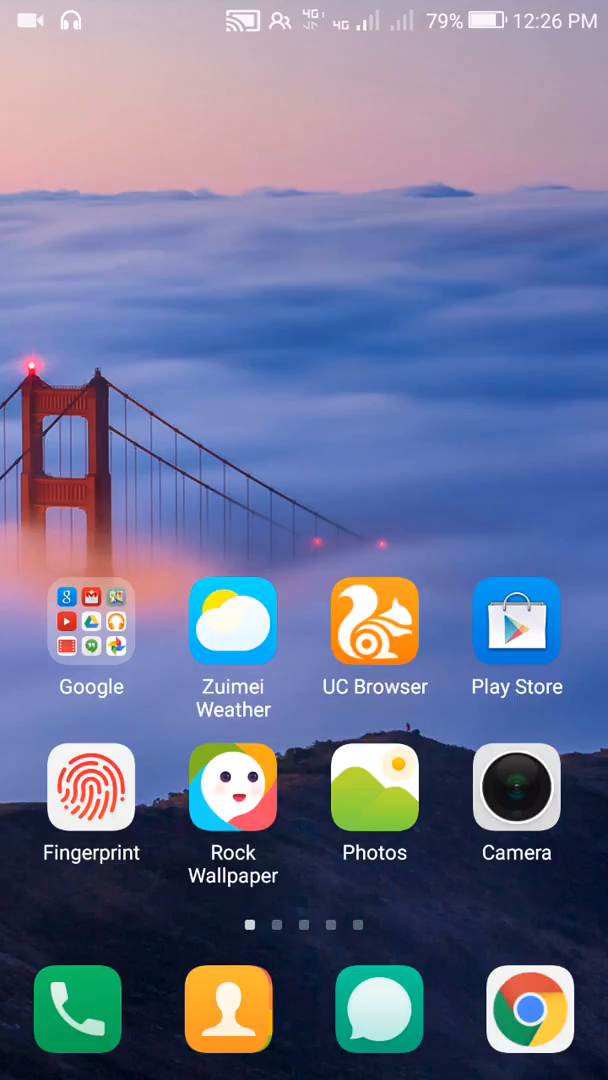
Step: Search the Play Store for 'background floating tube' from the suggestions
click(516, 622)
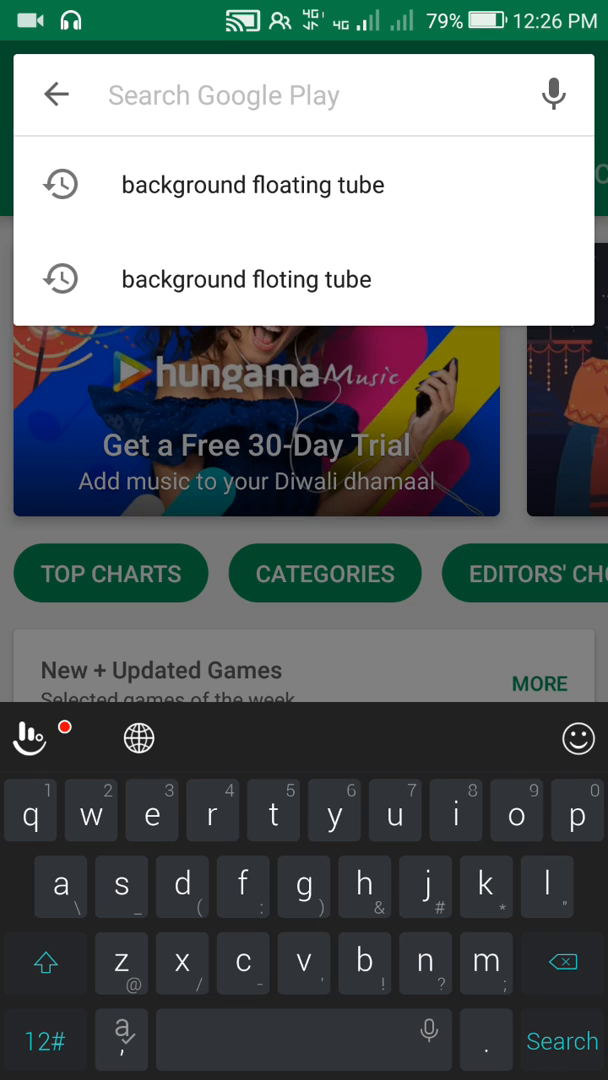
click(252, 184)
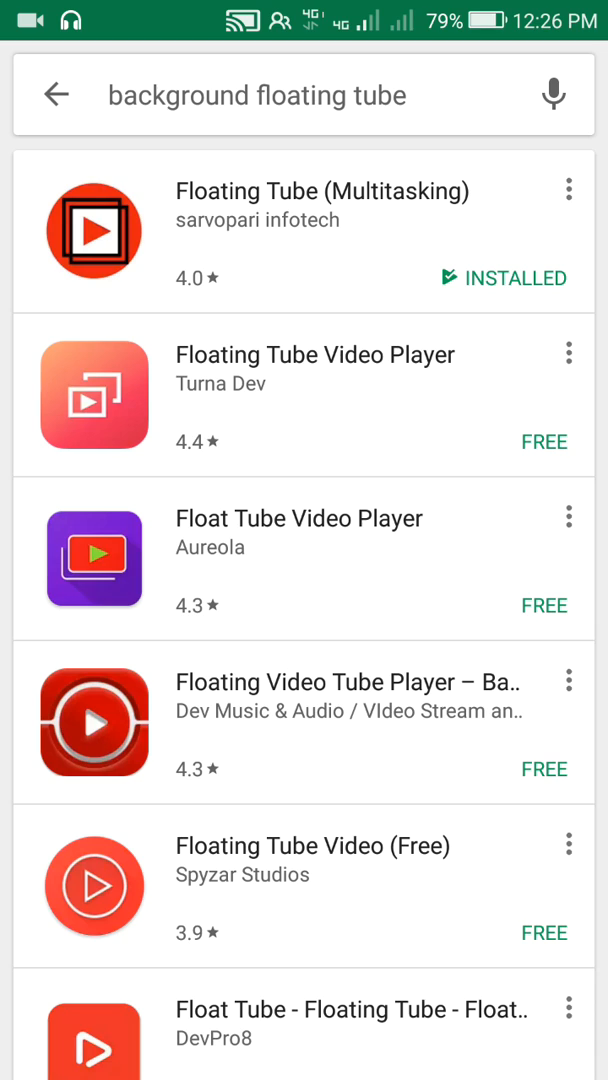
Step: Launch Floating Tube (Multitasking) from its store result so its home feed appears
click(300, 232)
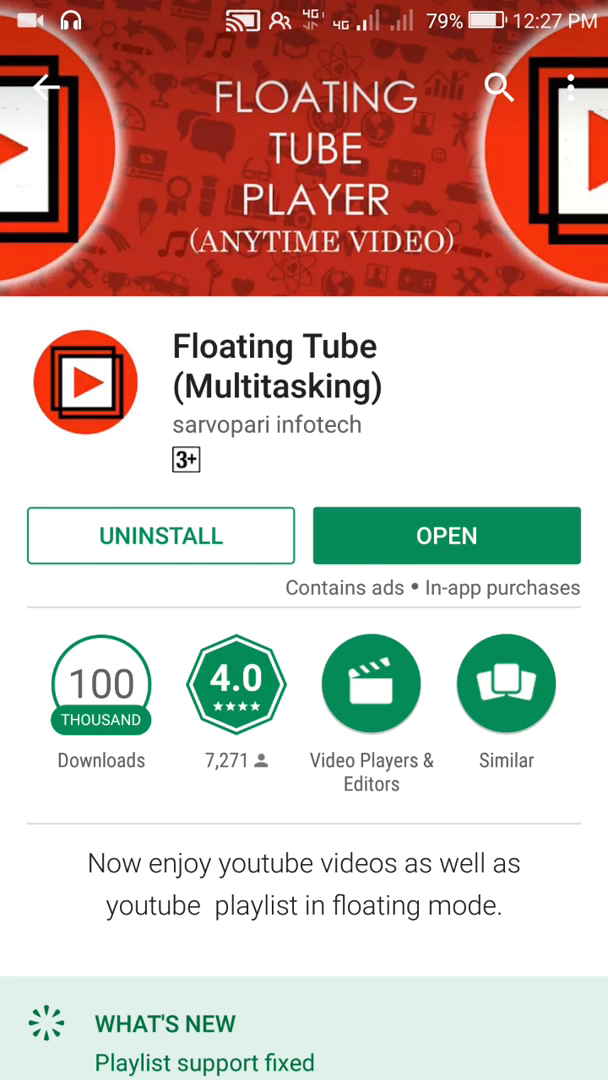
click(446, 536)
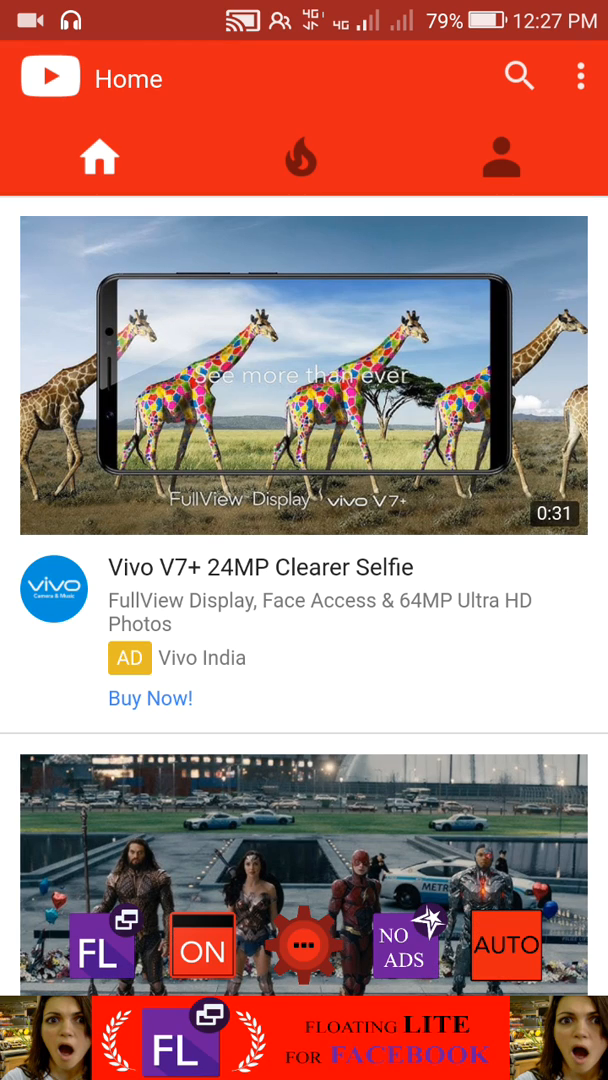
Step: Reopen Floating Tube from its store page and scroll the feed to the Justice League trailer
click(520, 78)
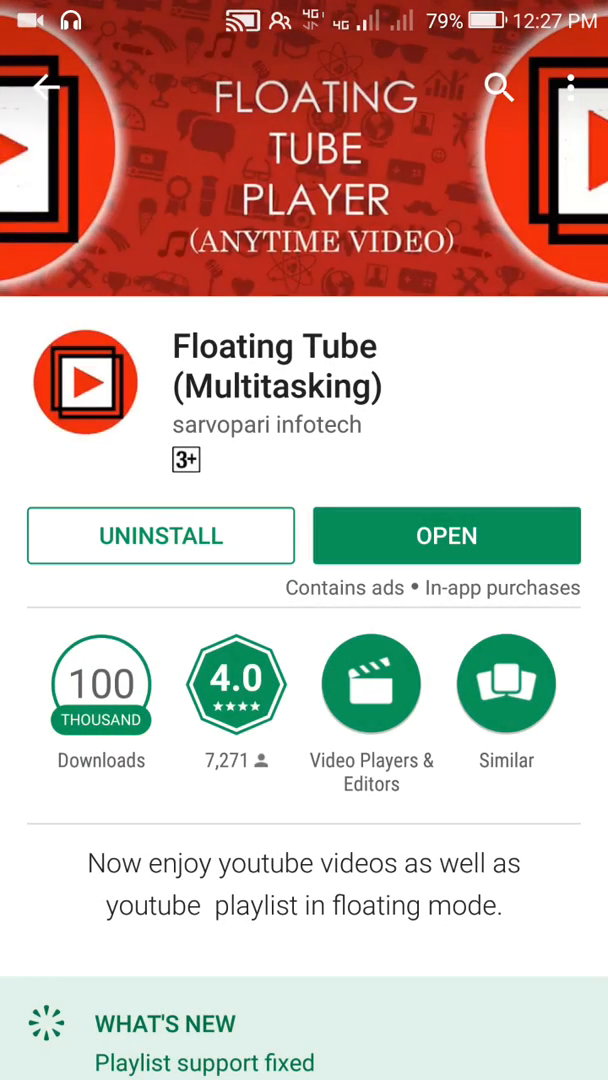
click(446, 536)
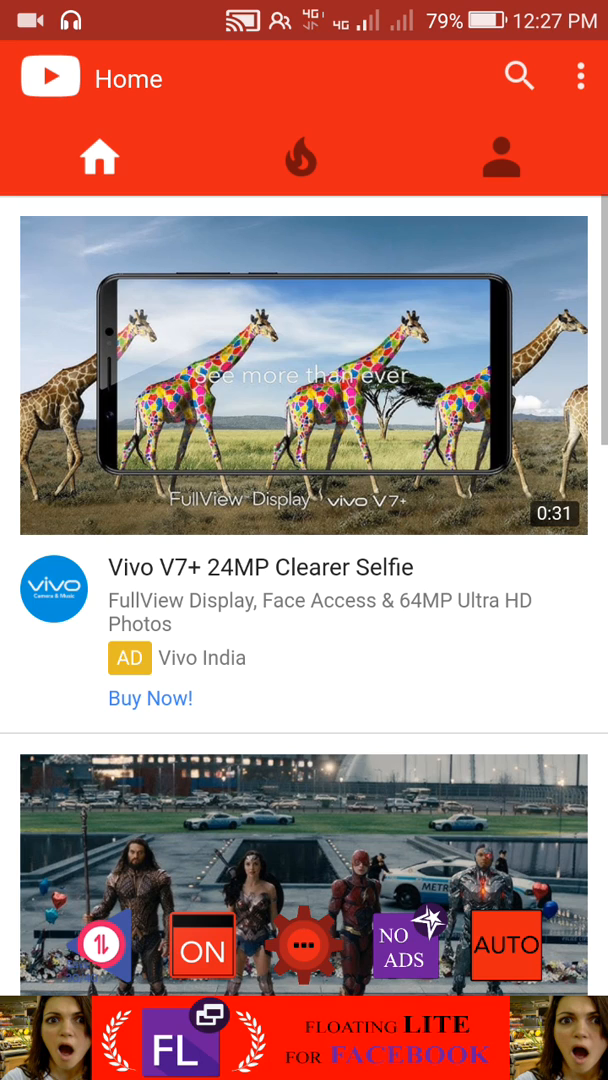
scroll(down, 3)
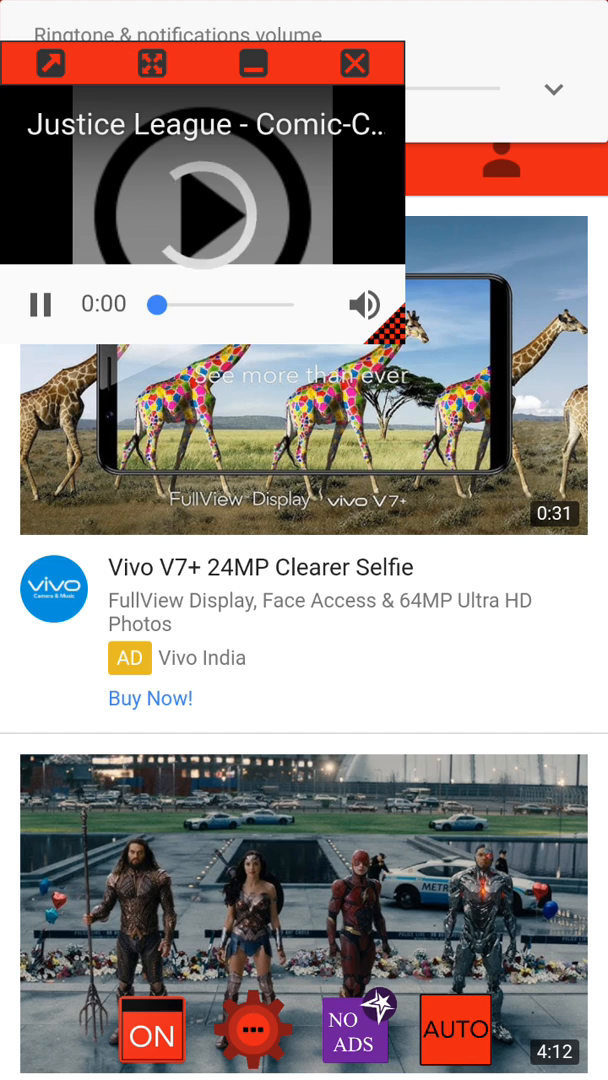
Step: Start the Justice League trailer, adjust volume and return home with it still floating
click(202, 198)
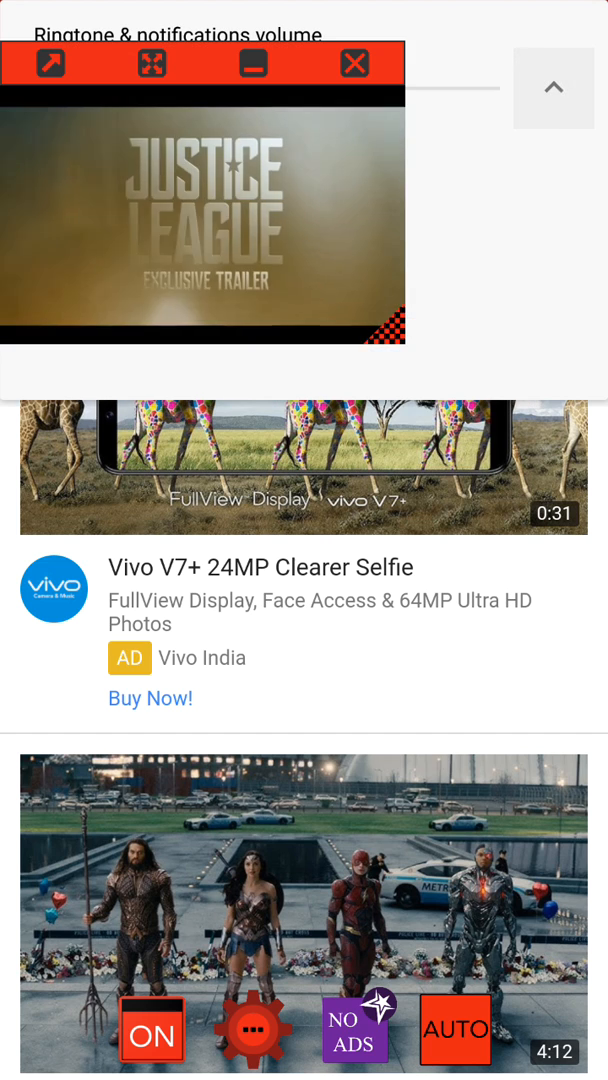
click(552, 88)
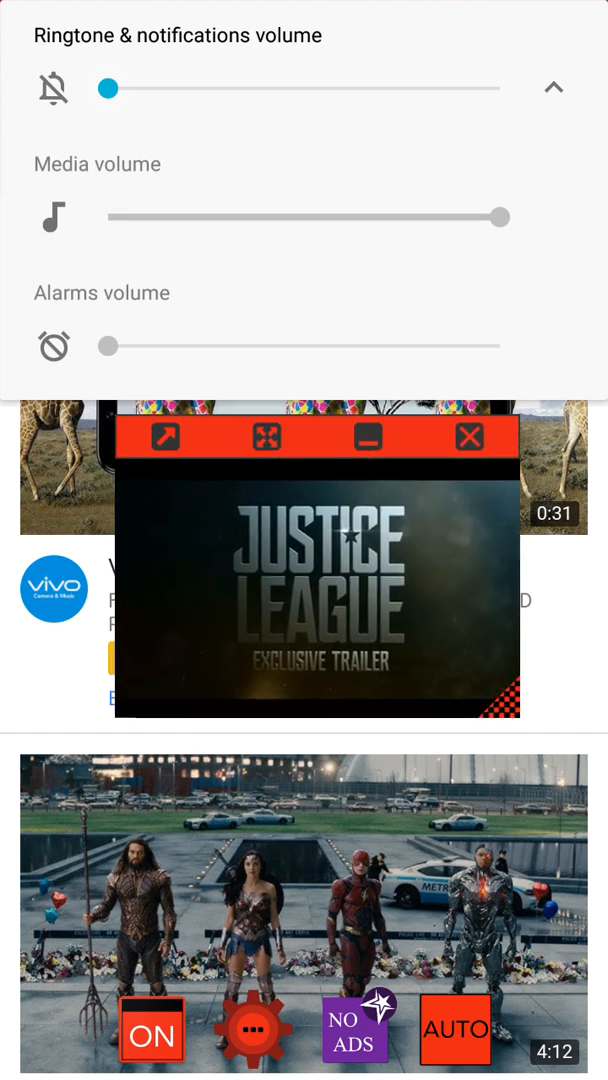
click(552, 88)
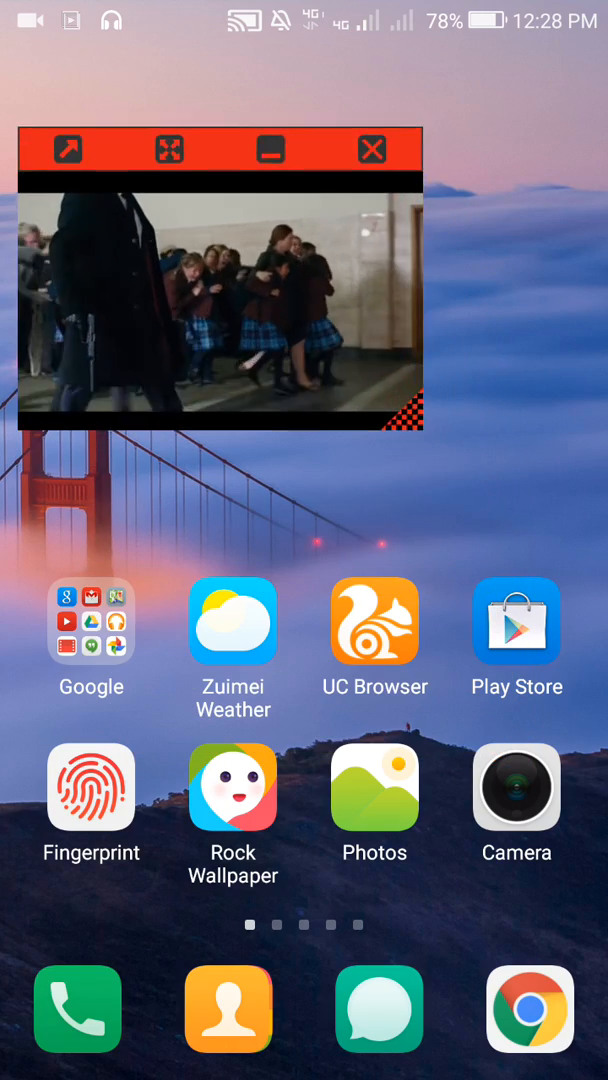
Step: Enlarge the floating player, minimise it, restore it, then minimise it again
scroll(left, 3)
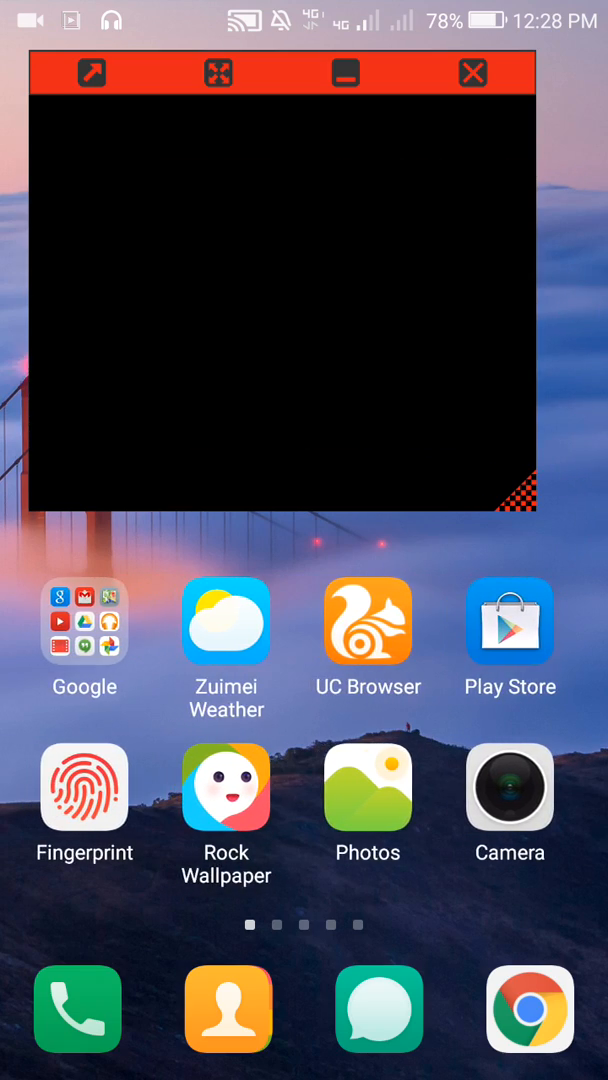
click(344, 72)
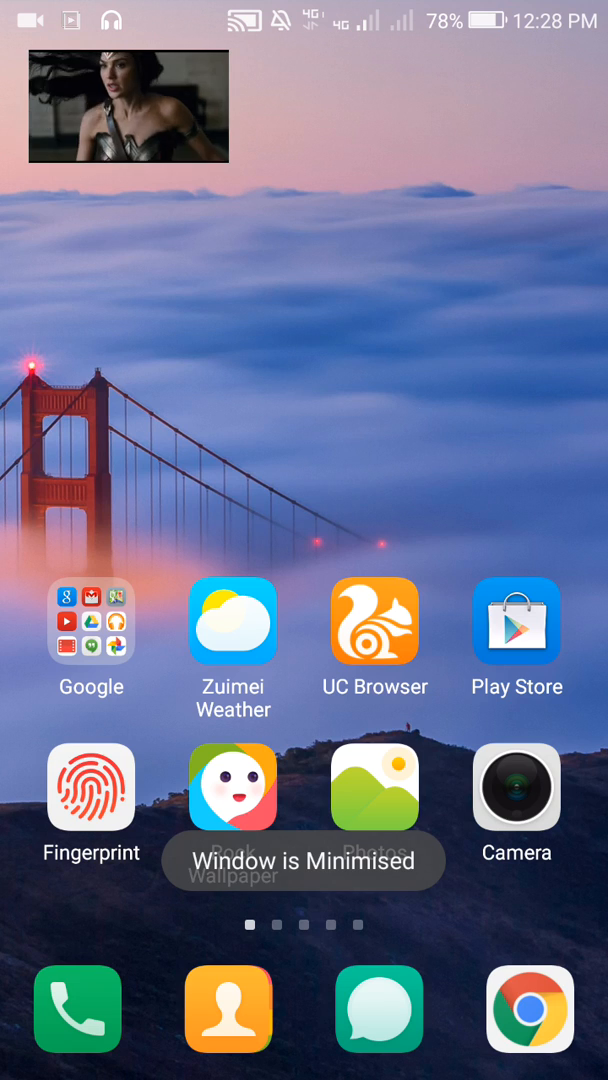
click(128, 108)
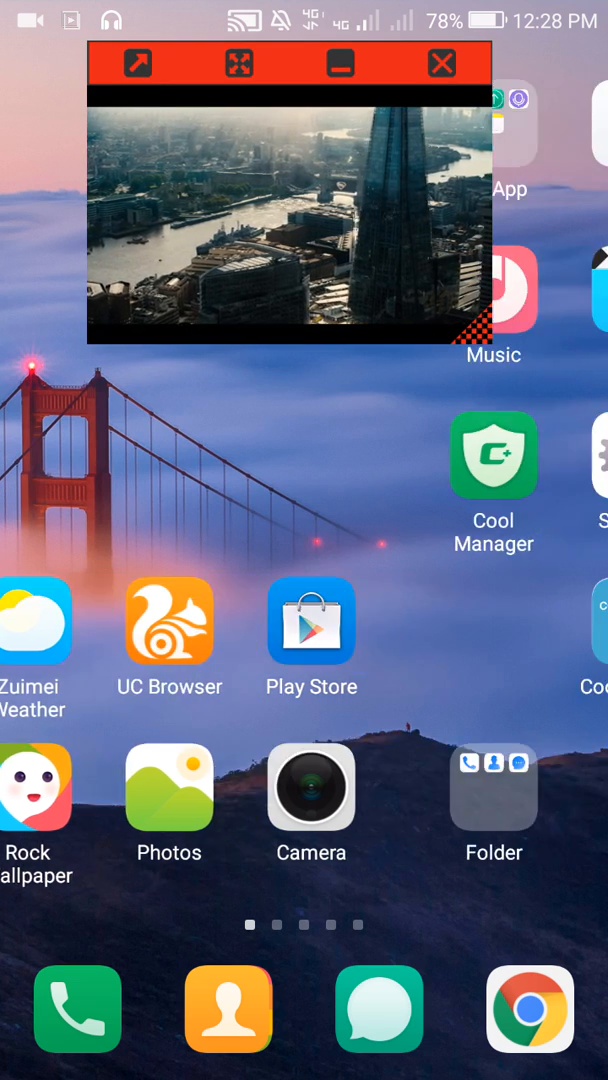
click(340, 64)
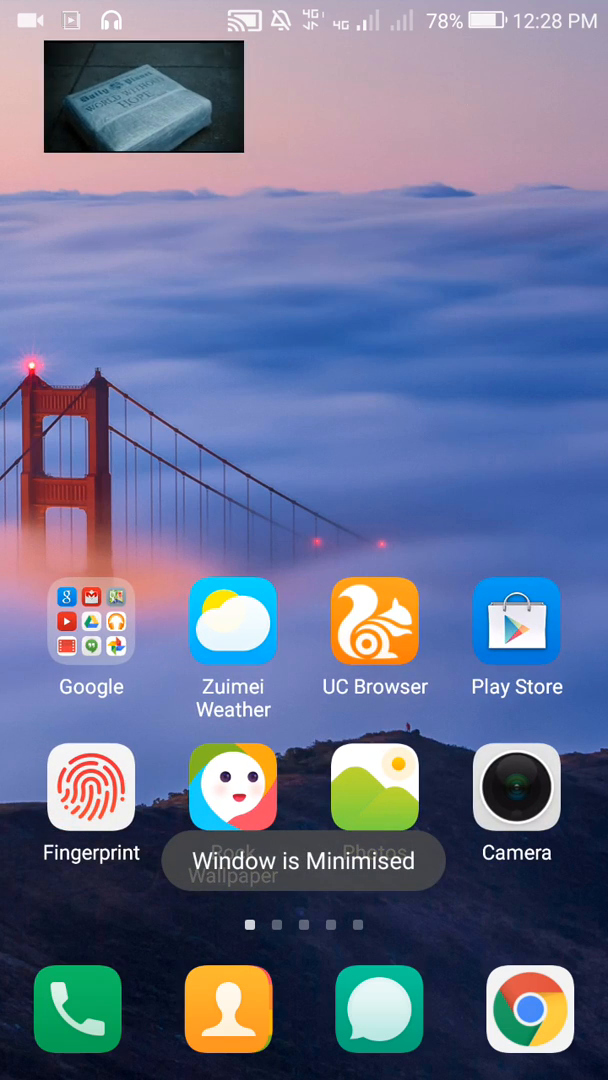
Step: Swipe across home pages and pull down the notification shade over the minimised video
scroll(left, 3)
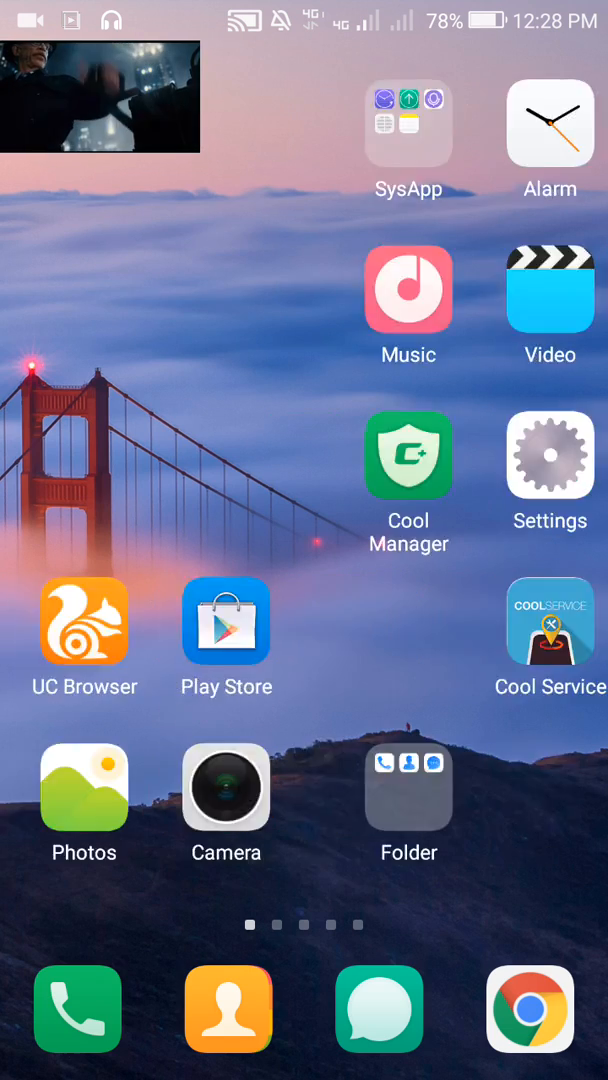
scroll(left, 3)
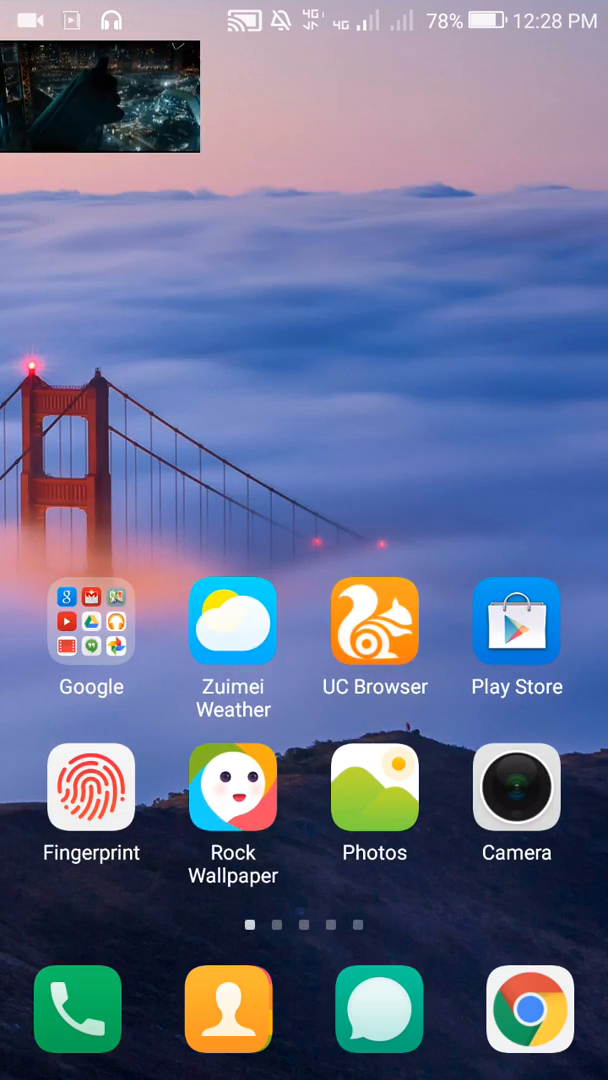
scroll(down, 3)
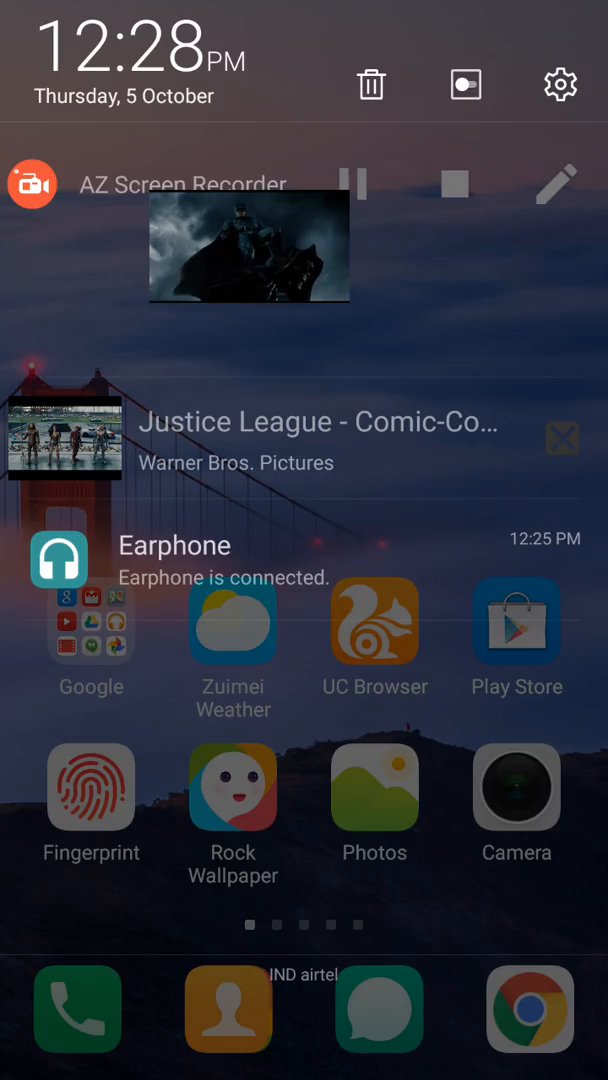
click(300, 180)
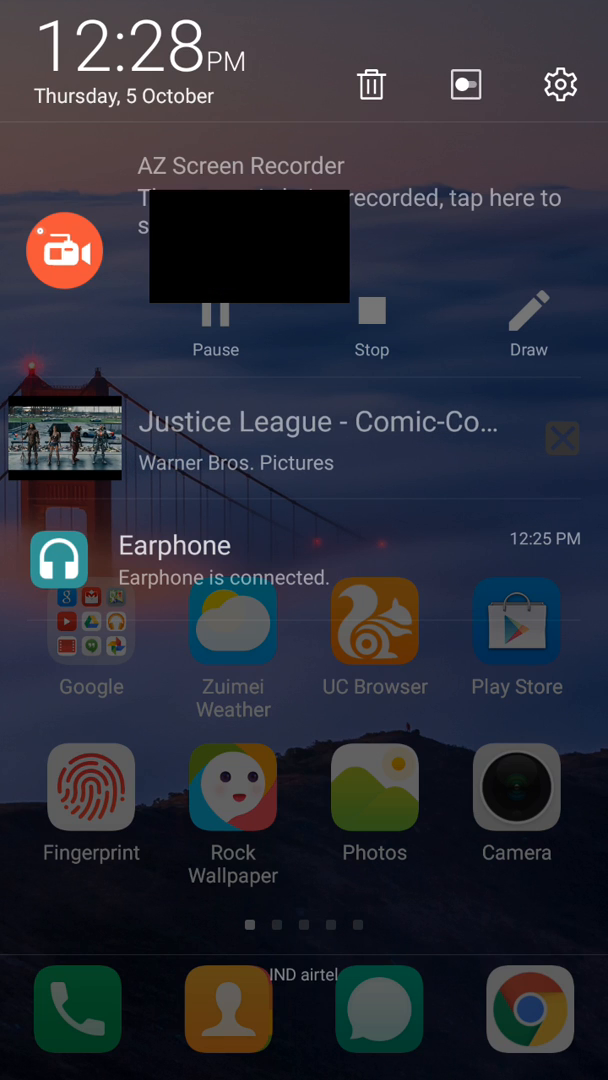